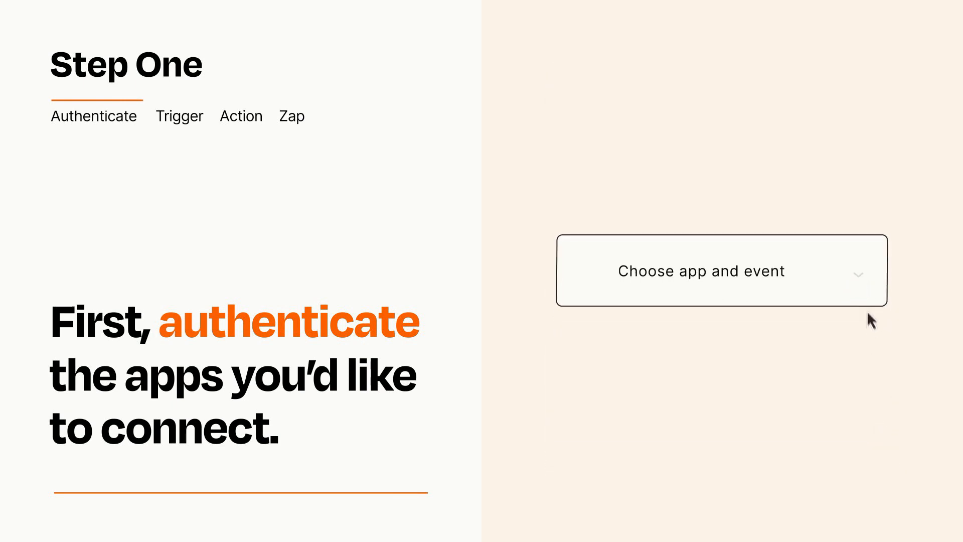
Step: Open the trigger's 'Choose app and event' list showing options like New Inbound Email
click(720, 271)
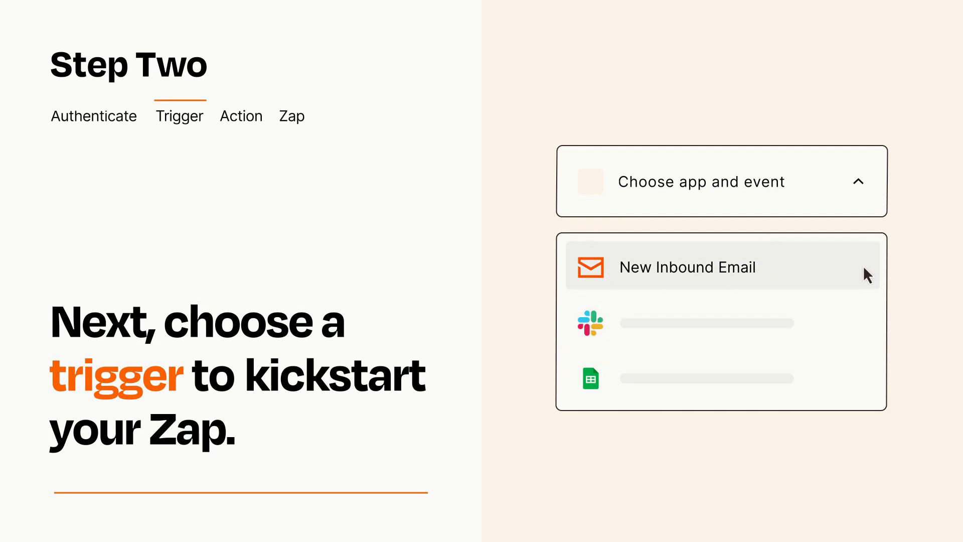
mouse_move(867, 281)
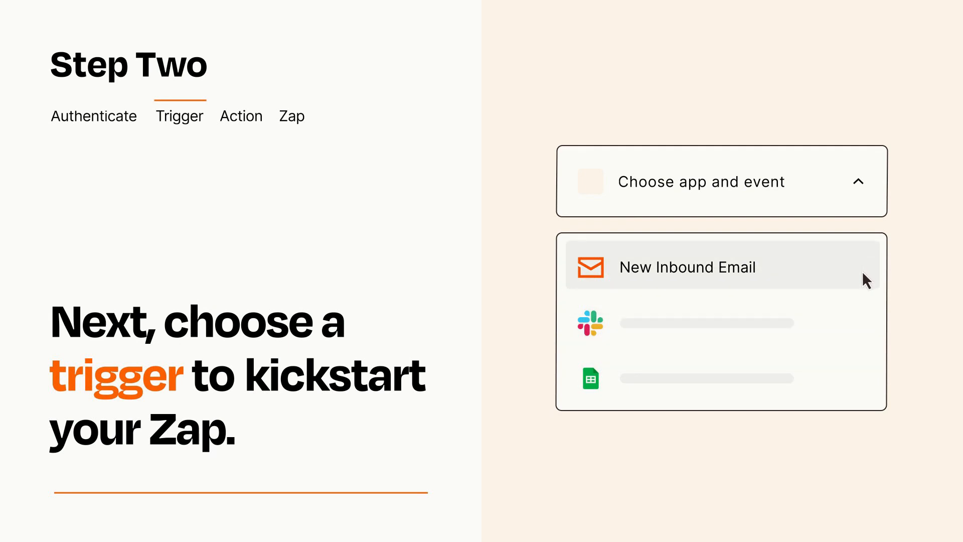
Step: Set New Inbound Email as the Zap's trigger and advance to choosing the action
click(688, 267)
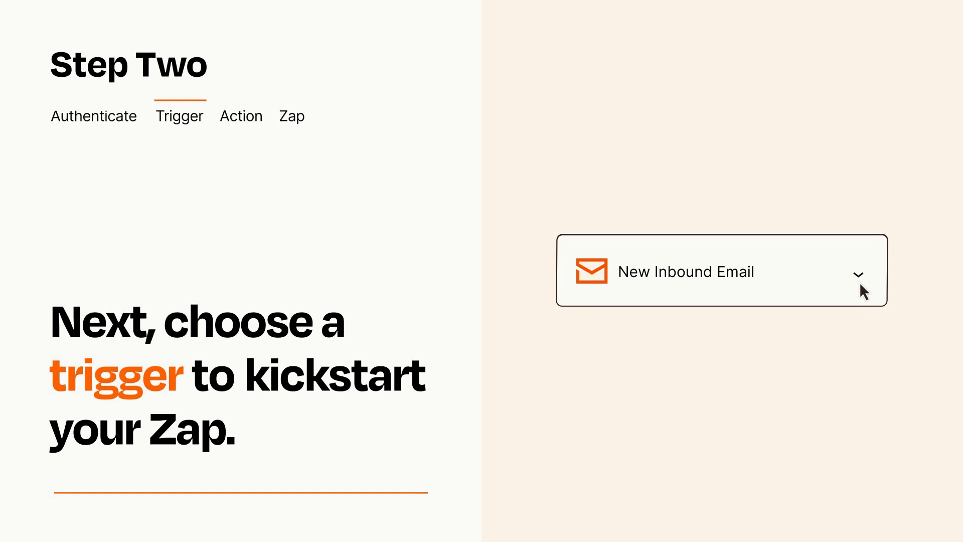
mouse_move(878, 284)
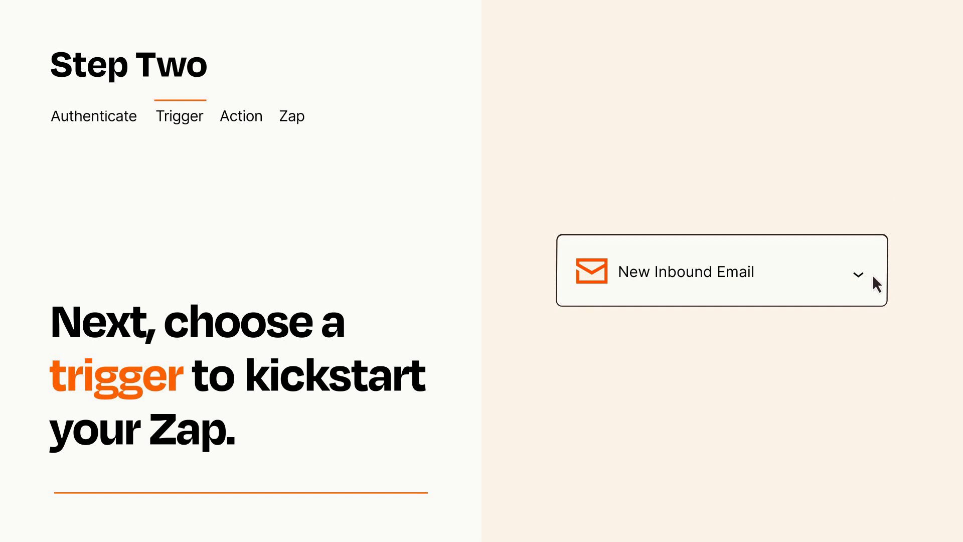
mouse_move(874, 277)
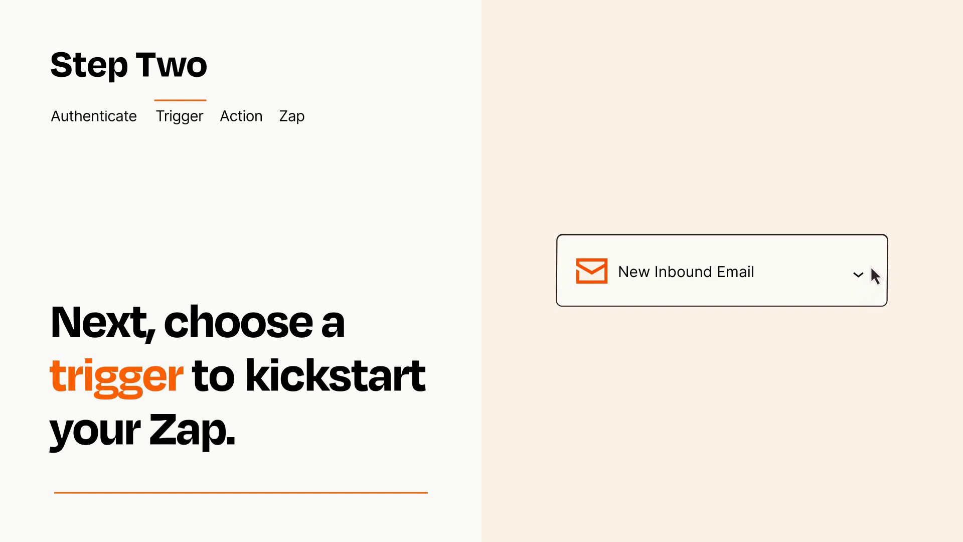
click(241, 116)
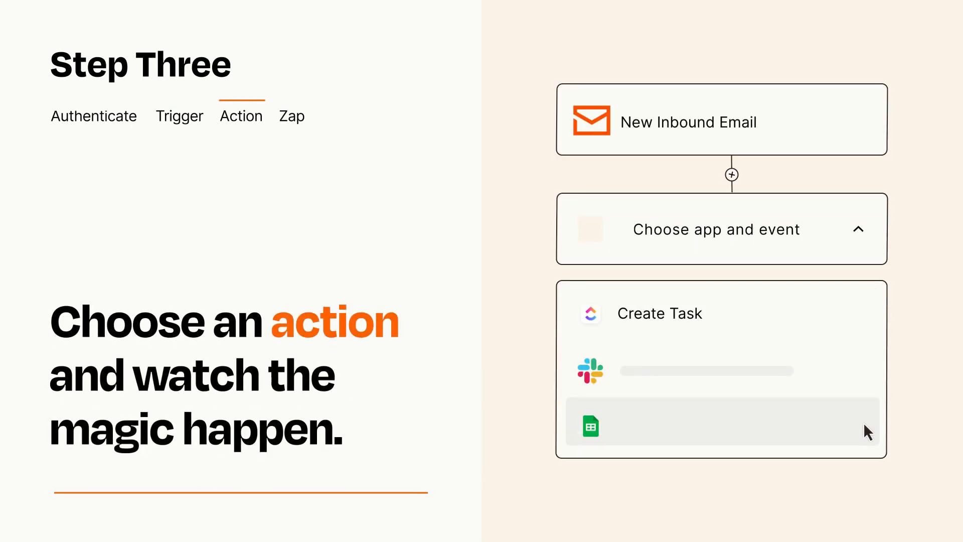
mouse_move(866, 325)
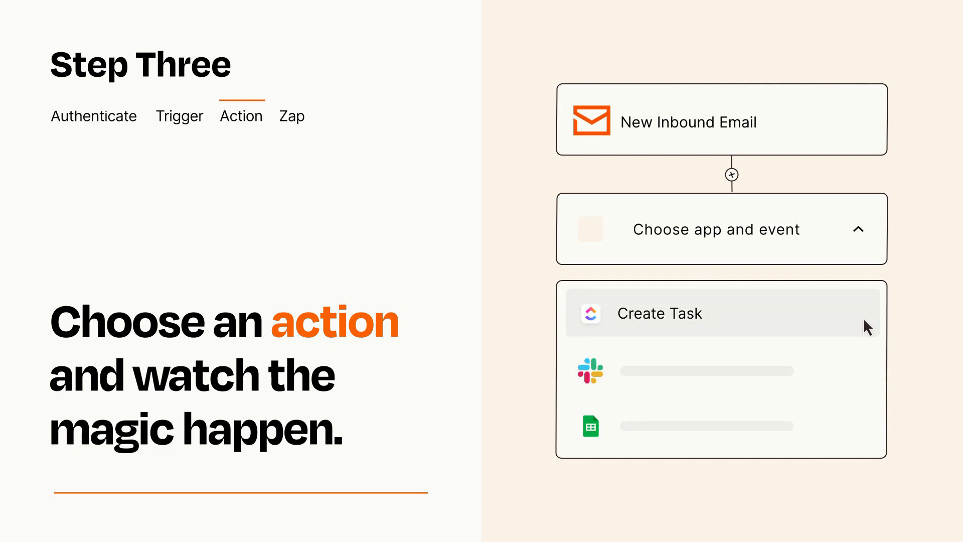
Step: Pick Create Task as the action, with Item and Details fields from the email
click(659, 313)
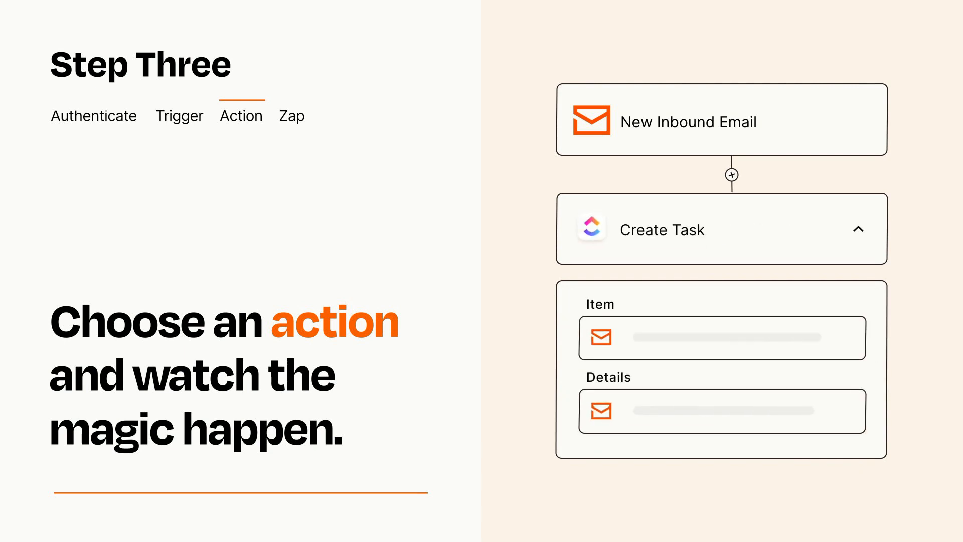
click(858, 229)
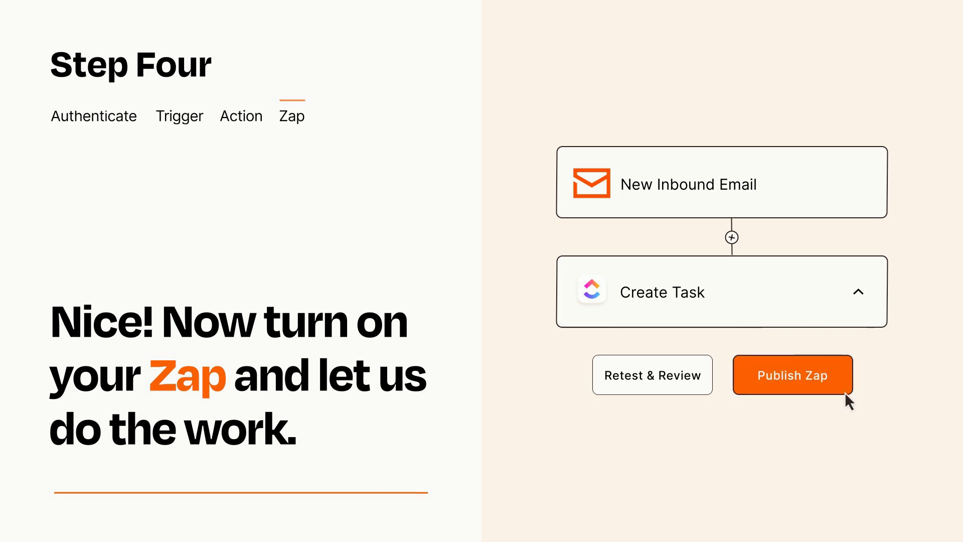
Step: Publish the New Inbound Email to Create Task Zap
click(793, 375)
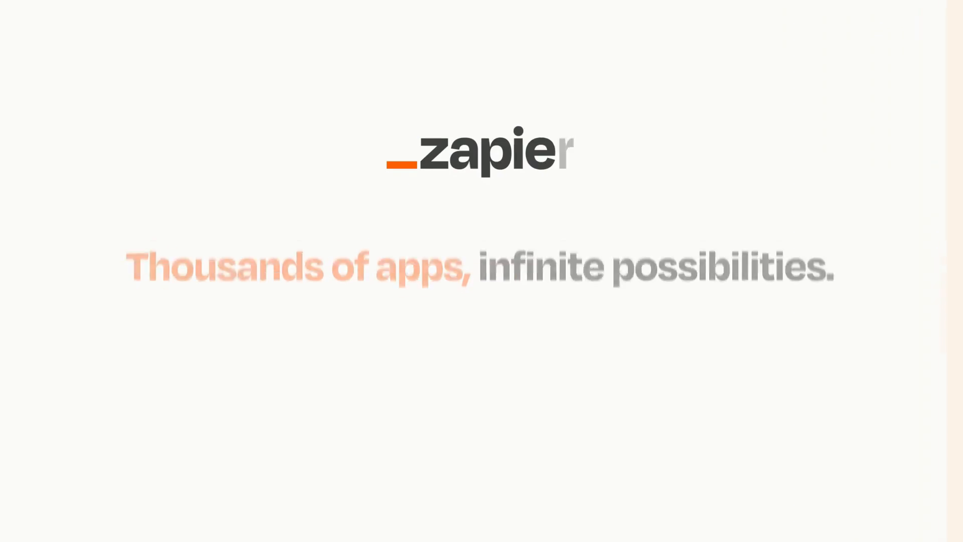